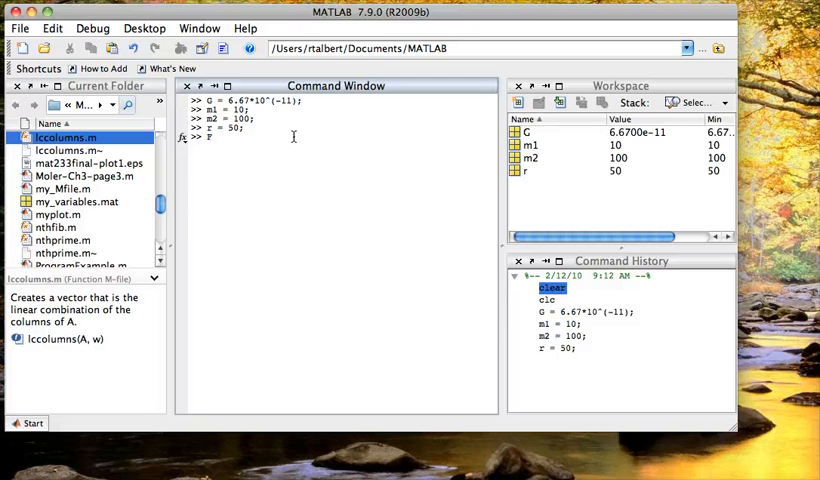
{"action": "type", "text": "F = (G*m1*m2)/r.^2"}
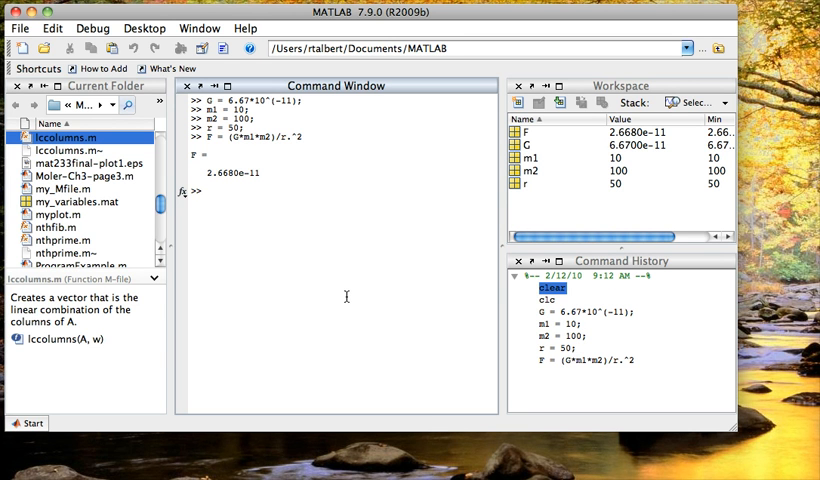